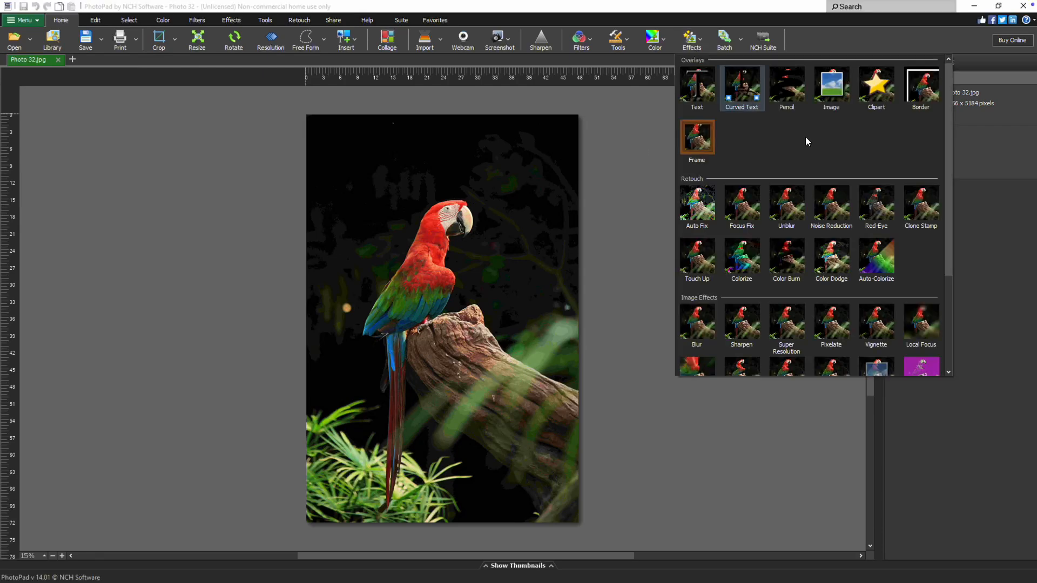
- Apply the Mosaic image effect, using the Pictures 'Mosaic' folder as the tile source
{"action": "scroll", "scroll_direction": "down", "scroll_amount": 3}
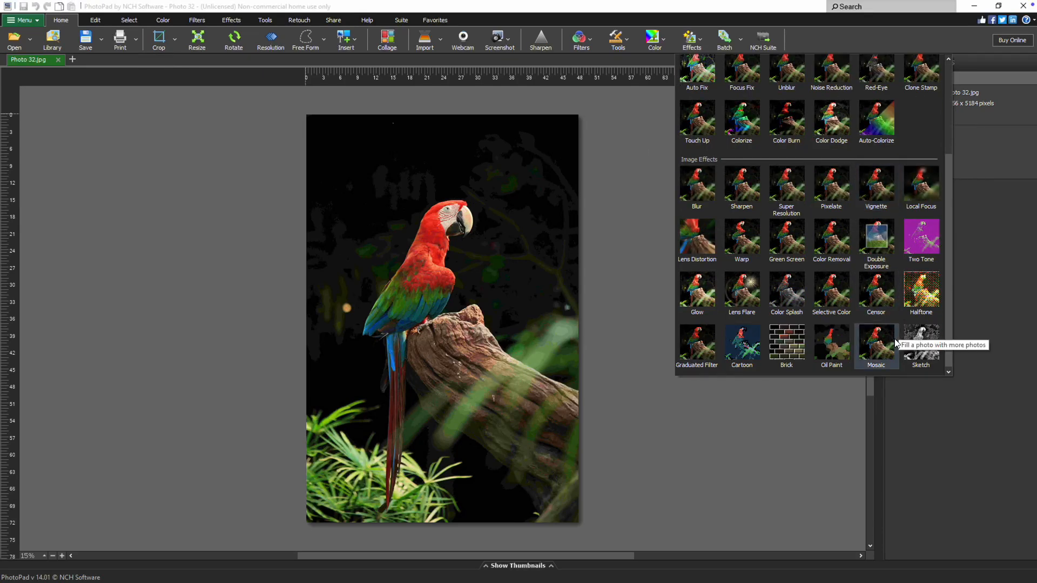
{"action": "left_click", "coordinate": [876, 343]}
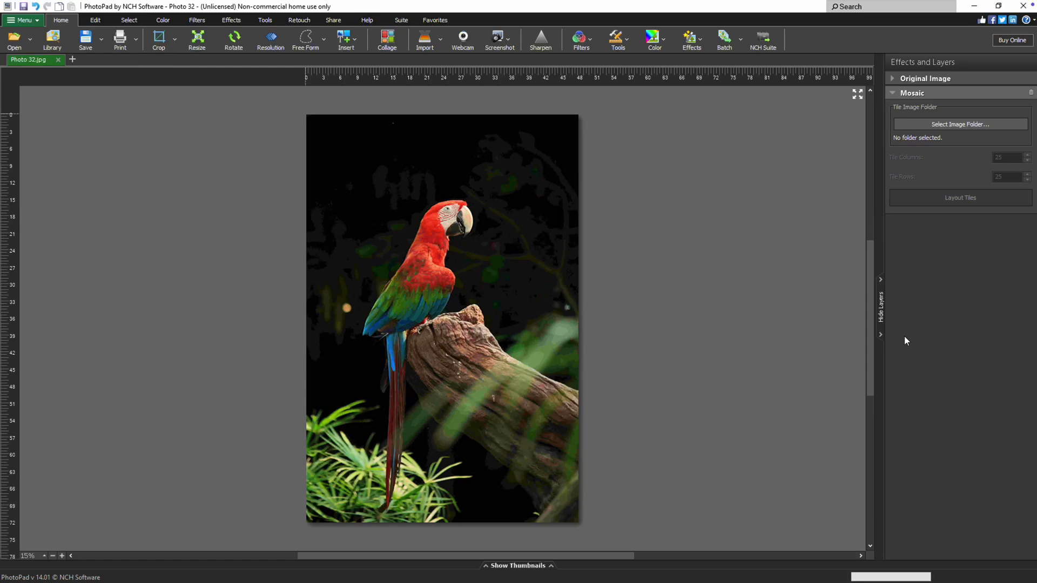
{"action": "left_click", "coordinate": [960, 125]}
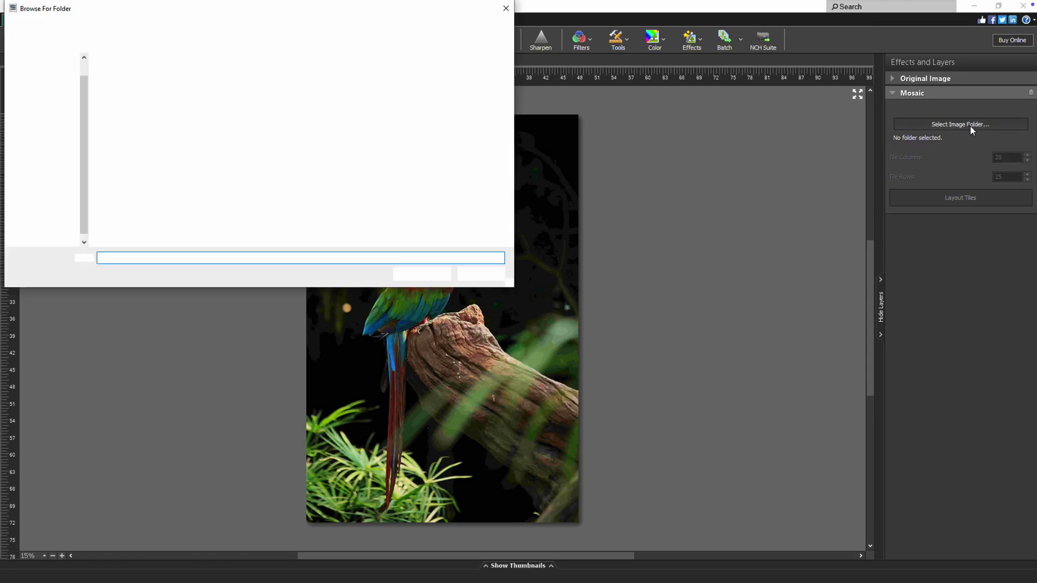
{"action": "left_click", "coordinate": [186, 86]}
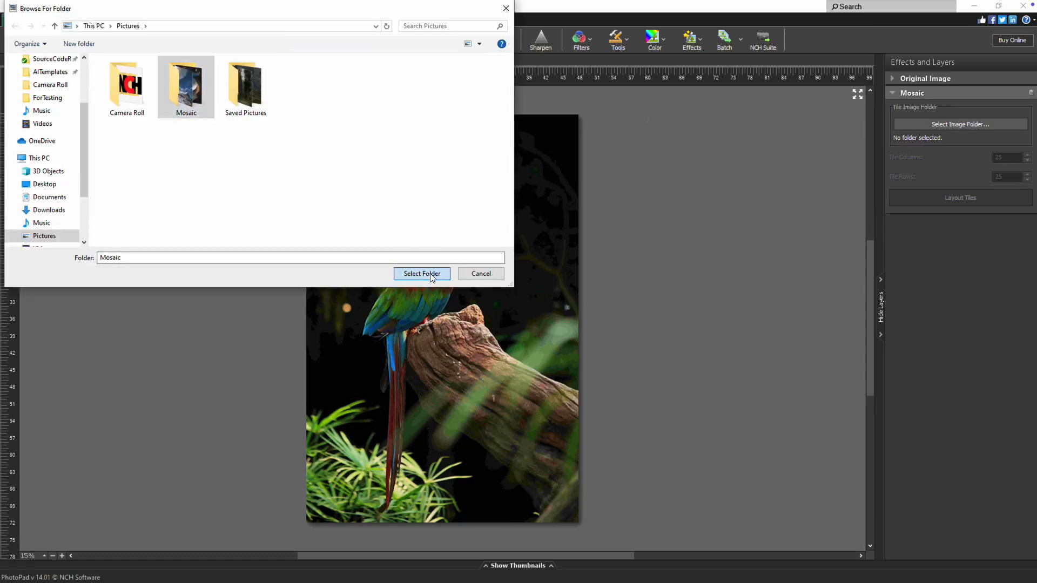
{"action": "left_click", "coordinate": [421, 273]}
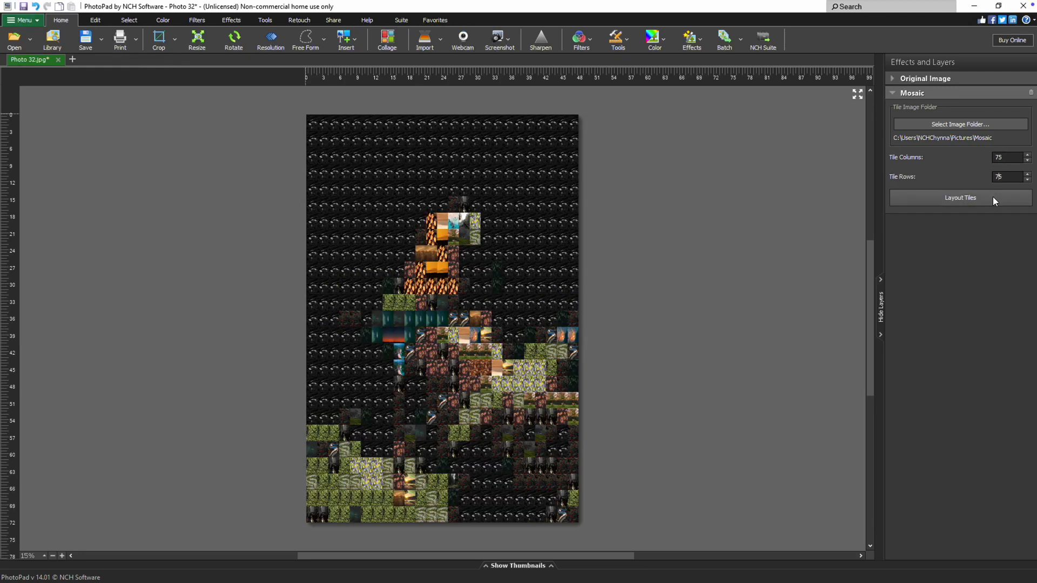
- Render the 75-by-75 mosaic tiles, then reopen the original Photo 32 parrot image
{"action": "left_click", "coordinate": [959, 198]}
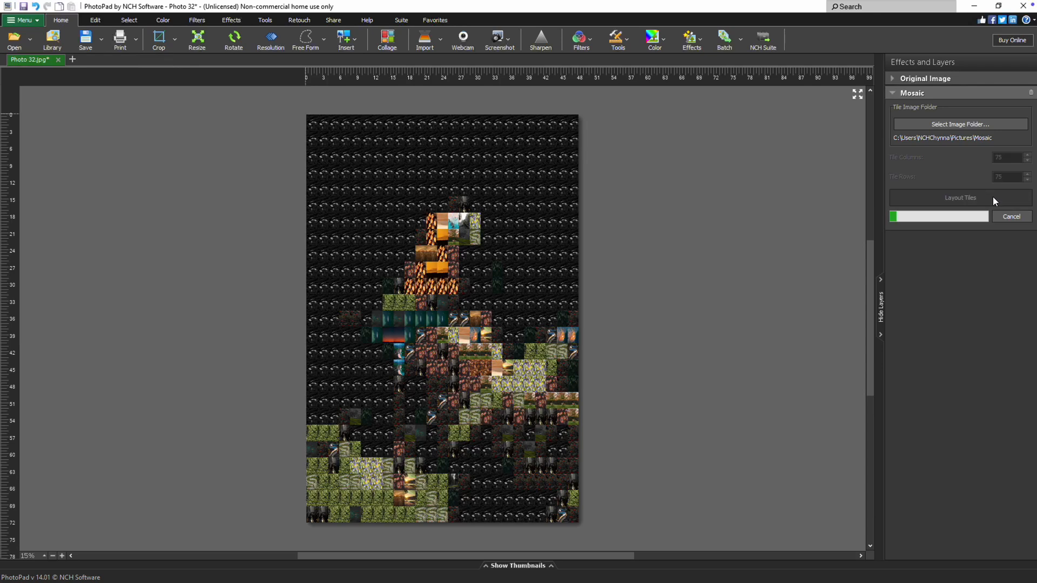
{"action": "left_click", "coordinate": [960, 198]}
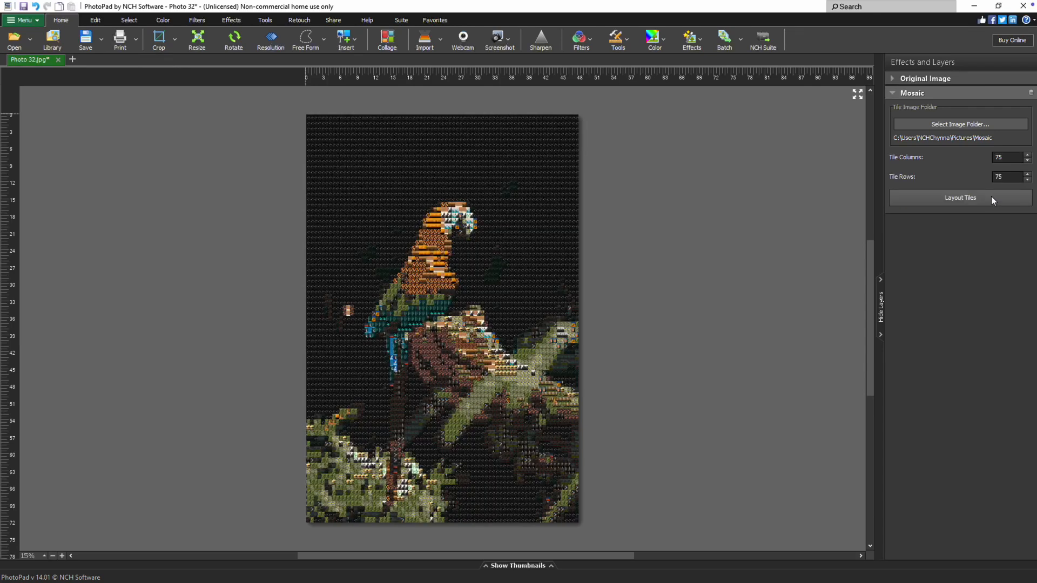
{"action": "left_click", "coordinate": [960, 198]}
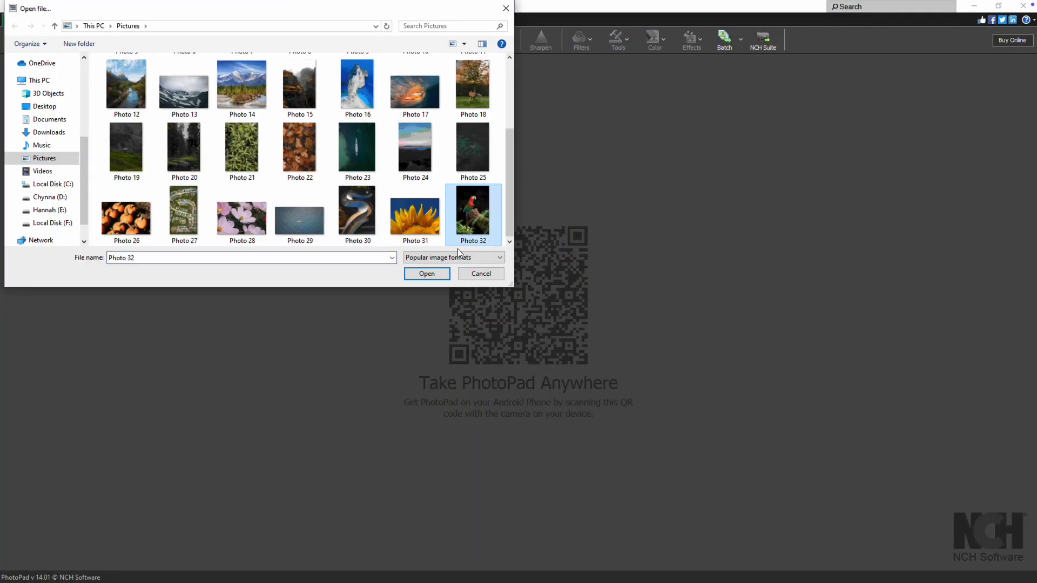
{"action": "left_click", "coordinate": [426, 273]}
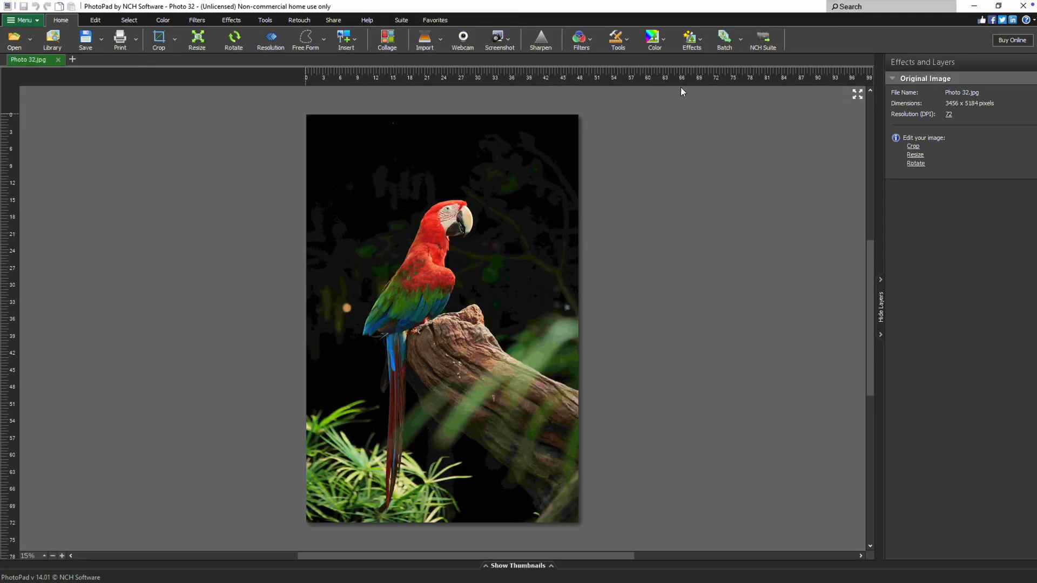
- Apply the Mosaic effect from Image Effects to the reopened parrot photo
{"action": "left_click", "coordinate": [691, 38]}
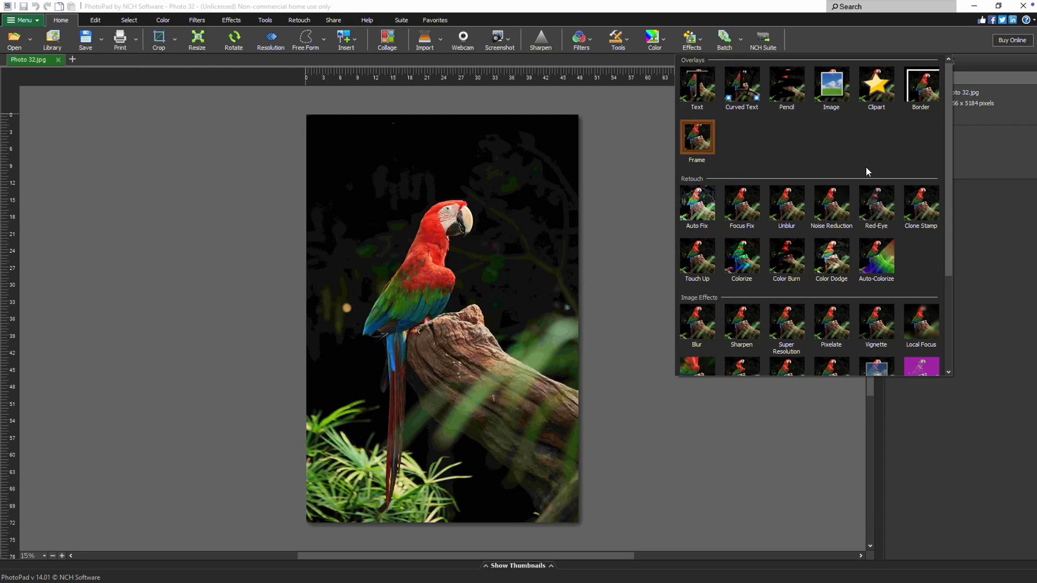
{"action": "scroll", "scroll_direction": "down", "scroll_amount": 3}
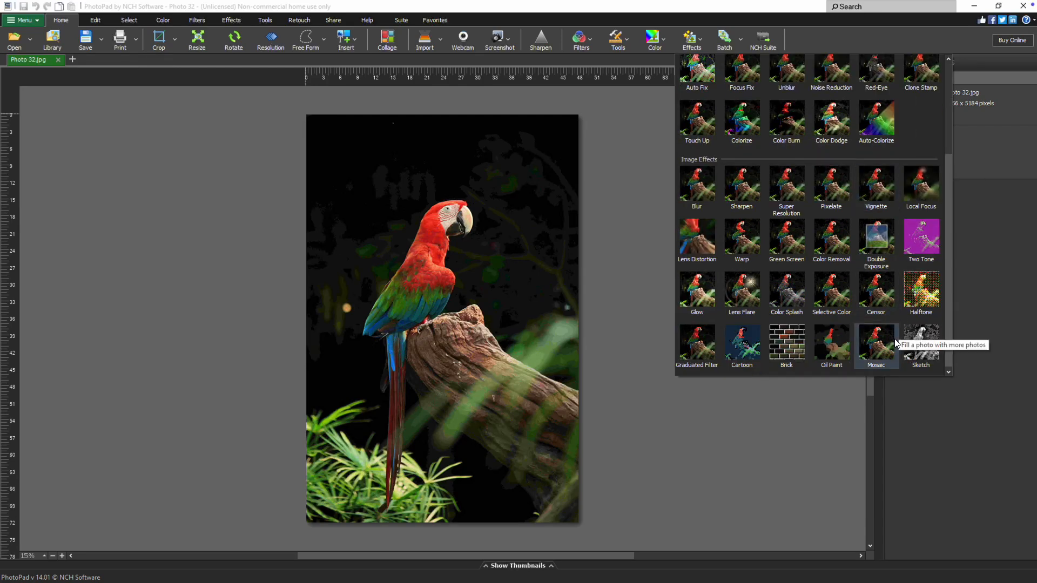
{"action": "left_click", "coordinate": [876, 342]}
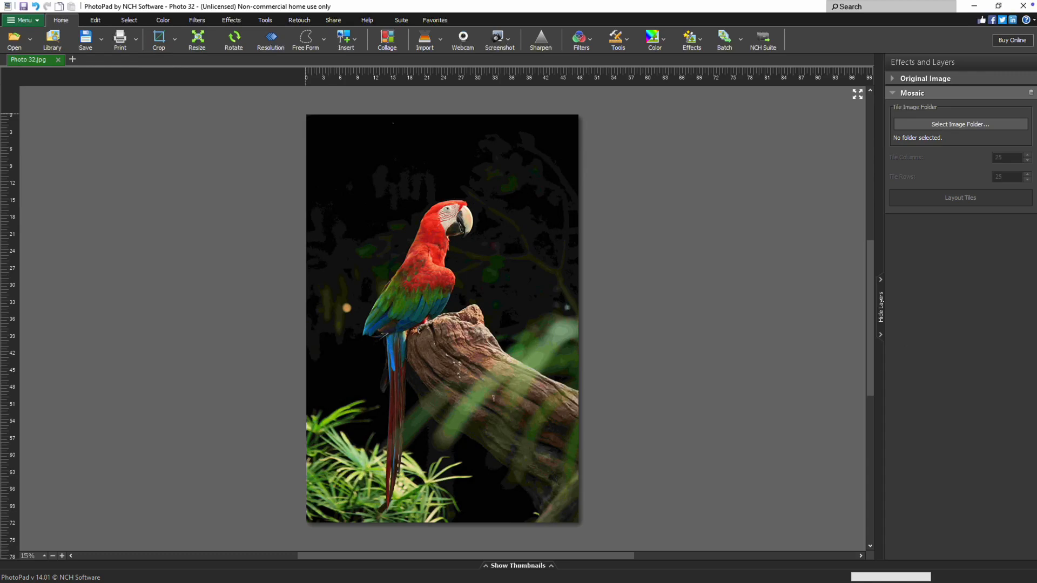
{"action": "mouse_move", "coordinate": [906, 341]}
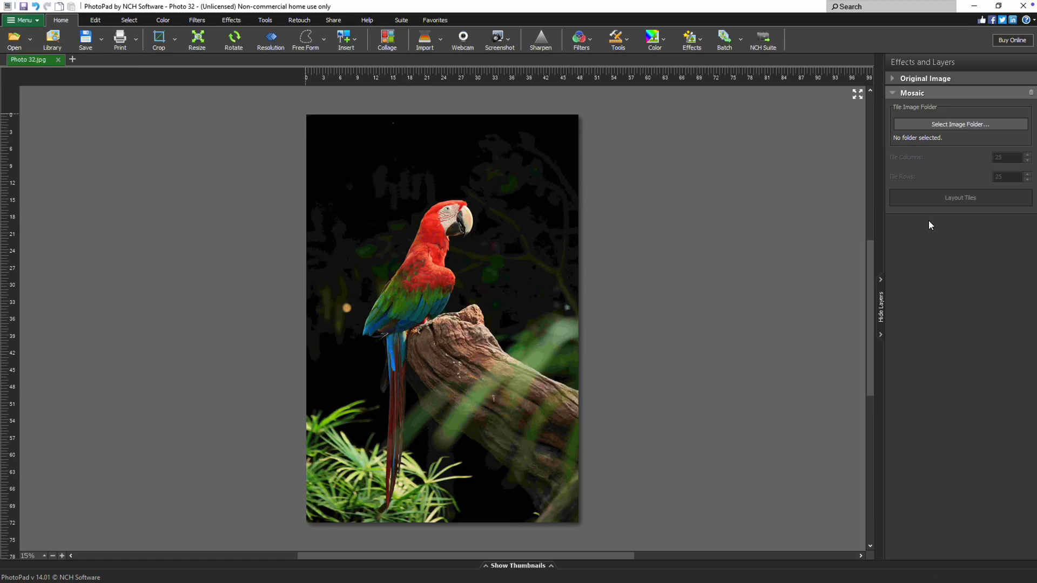
- Set the Pictures 'Mosaic' folder as the mosaic's tile image source
{"action": "left_click", "coordinate": [959, 124]}
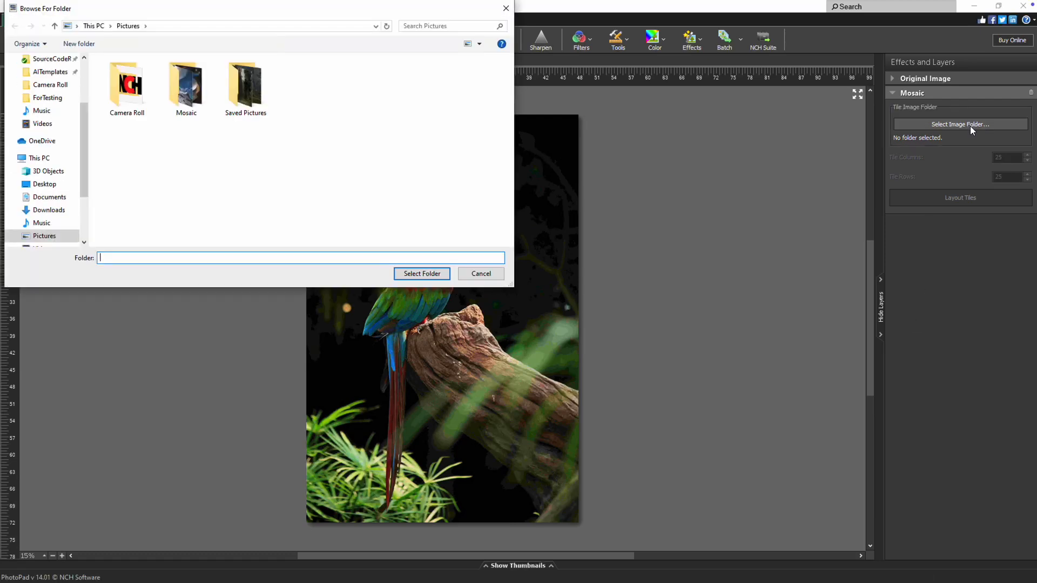
{"action": "mouse_move", "coordinate": [853, 129]}
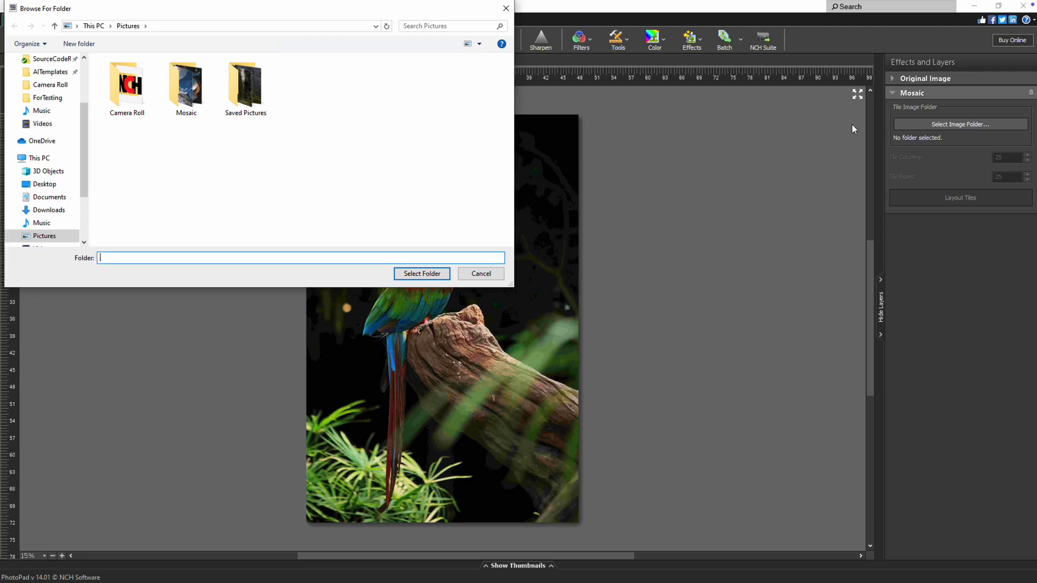
{"action": "left_click", "coordinate": [186, 84]}
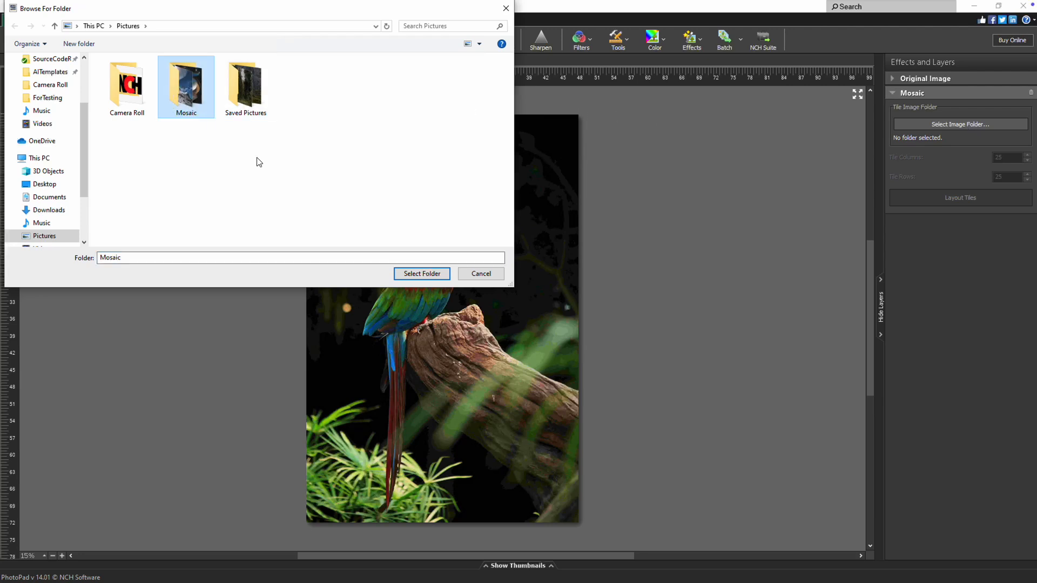
{"action": "left_click", "coordinate": [422, 273]}
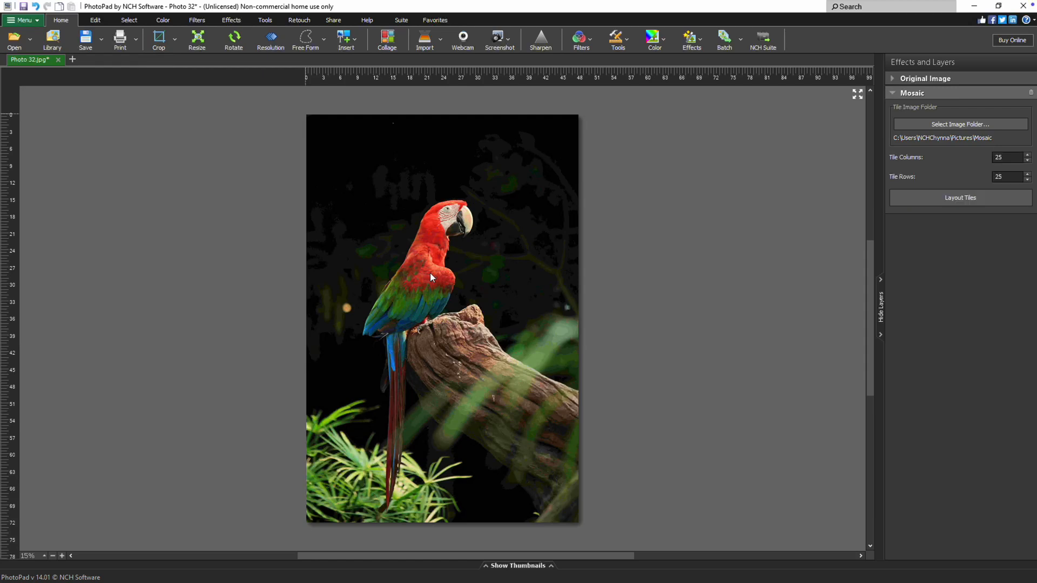
- Render a 25-by-25 tile mosaic, then raise tile columns and rows to 75
{"action": "left_click", "coordinate": [960, 198]}
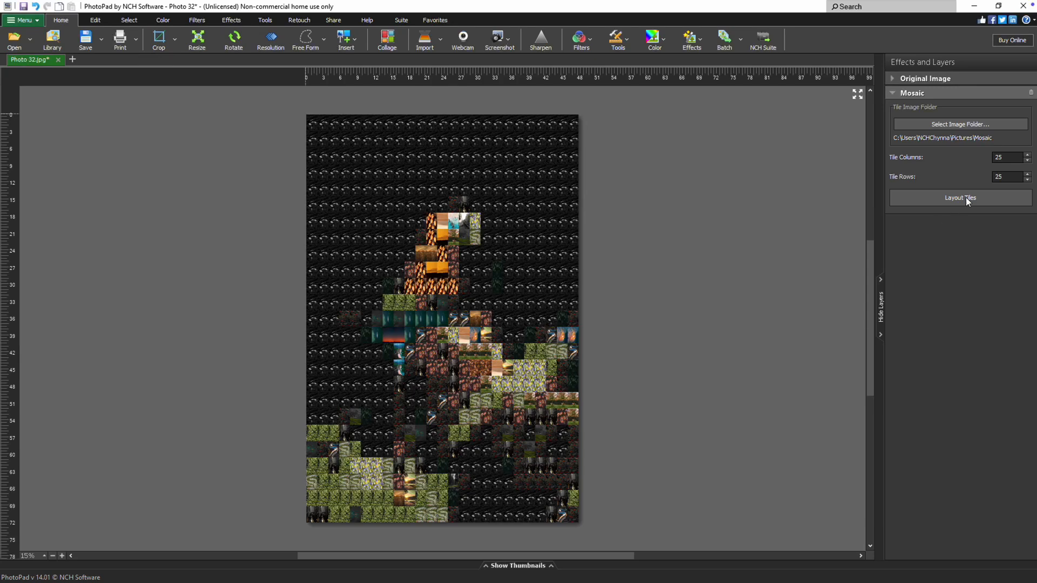
{"action": "left_click", "coordinate": [999, 157]}
{"action": "type", "text": "75"}
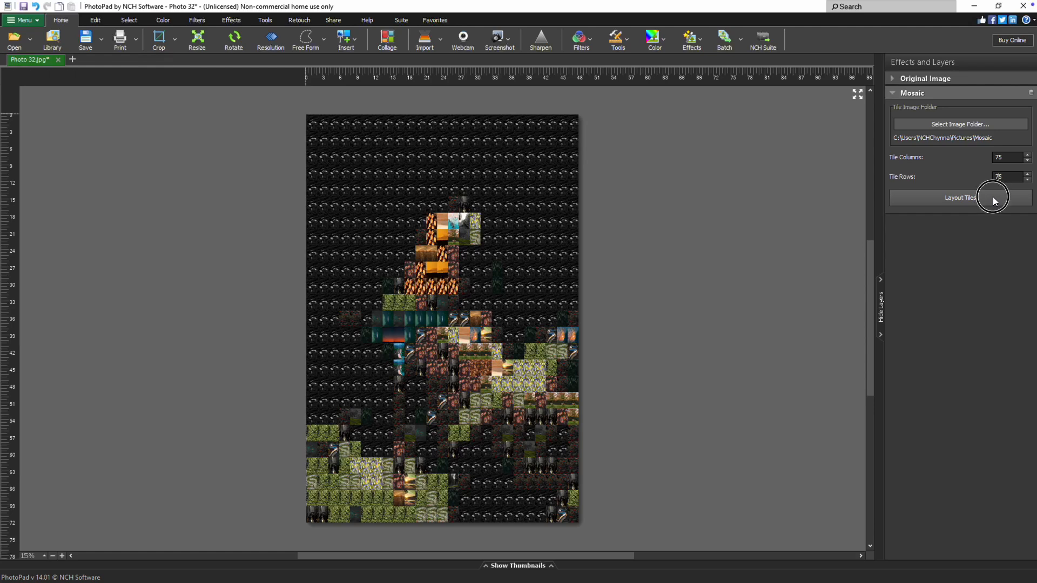
- Rebuild the mosaic at 75 columns by 75 rows and wait for rendering
{"action": "left_click", "coordinate": [959, 198]}
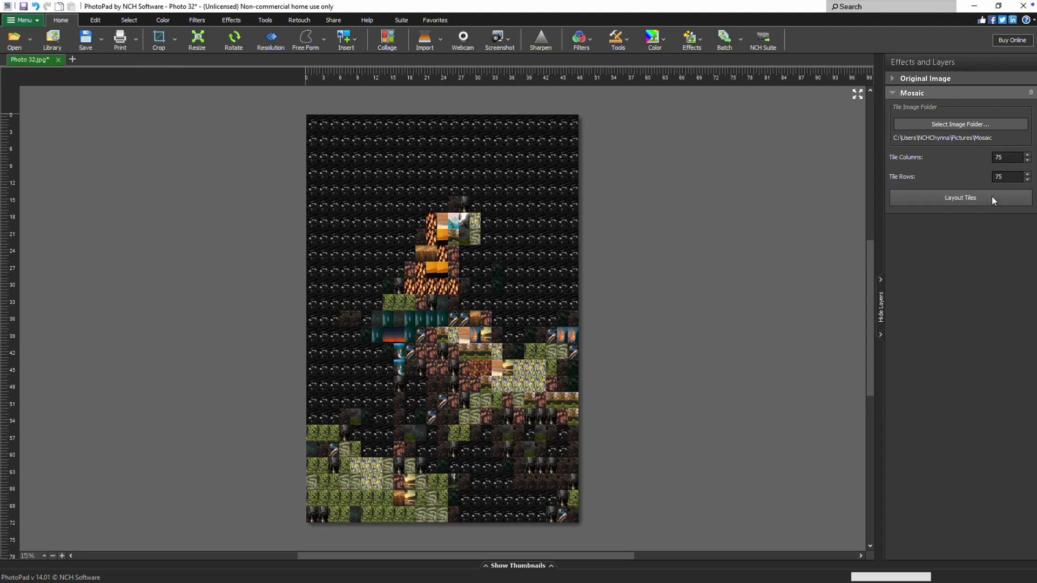
{"action": "left_click", "coordinate": [960, 198]}
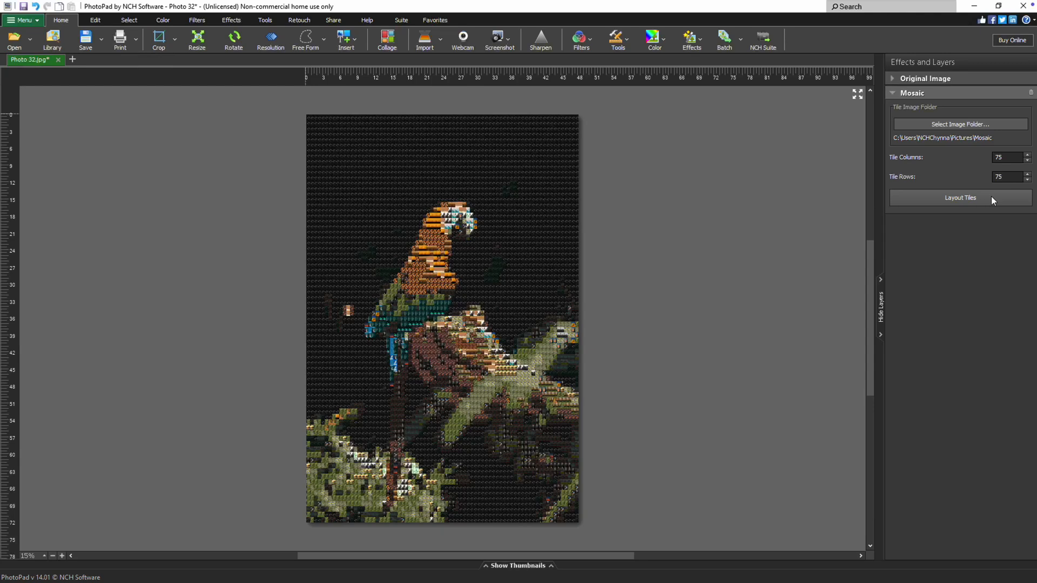
{"action": "left_click", "coordinate": [960, 197]}
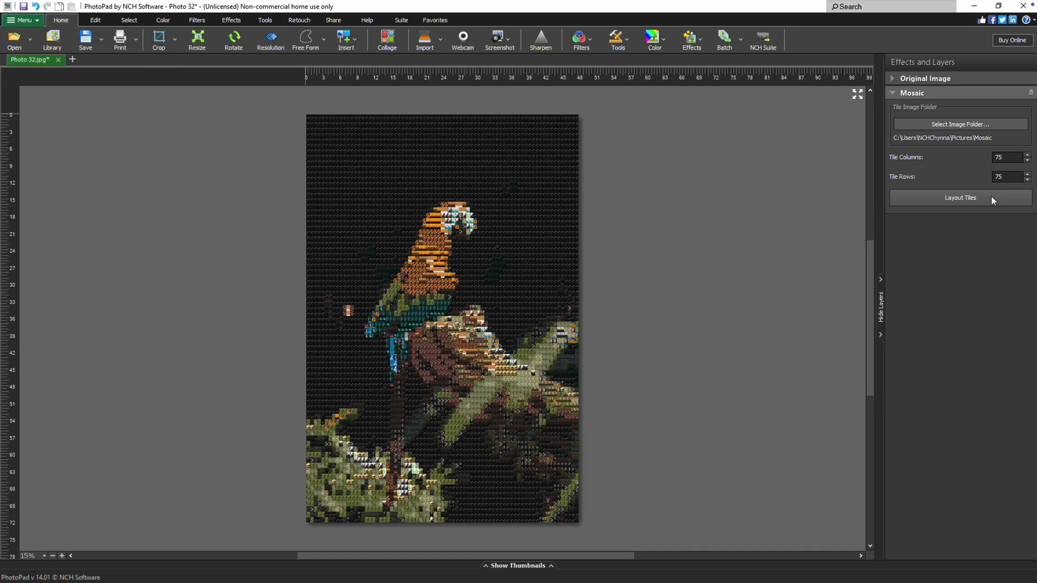
{"action": "left_click", "coordinate": [960, 197]}
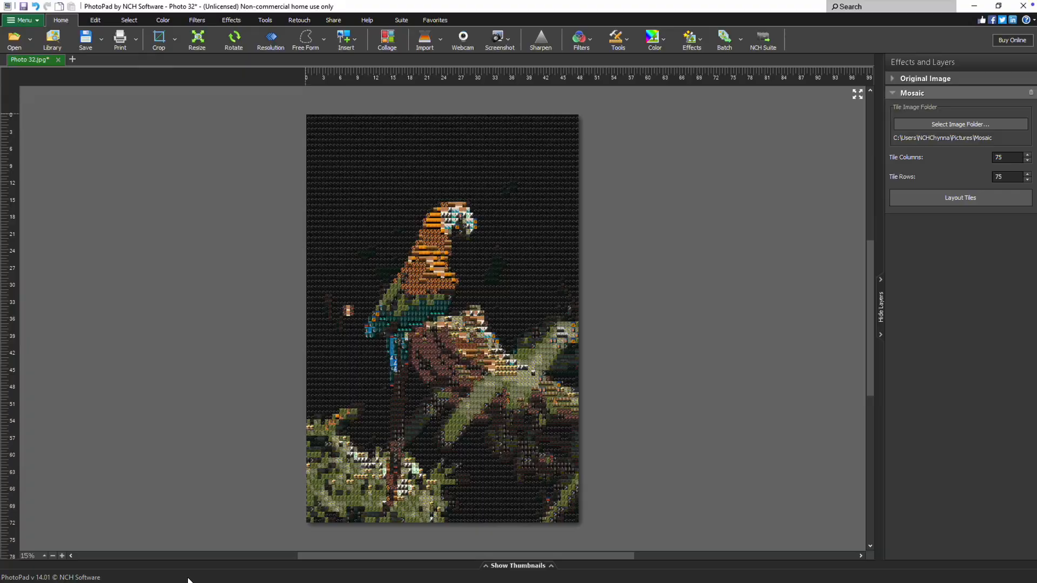